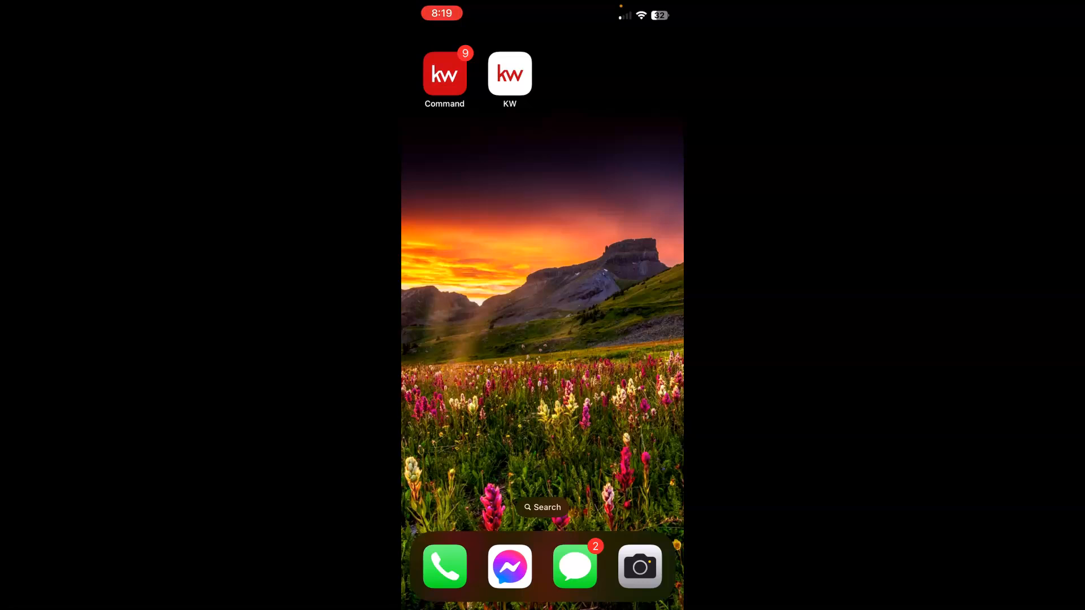
Launch the KW Command app from the home screen to reach its dashboard.
click(444, 74)
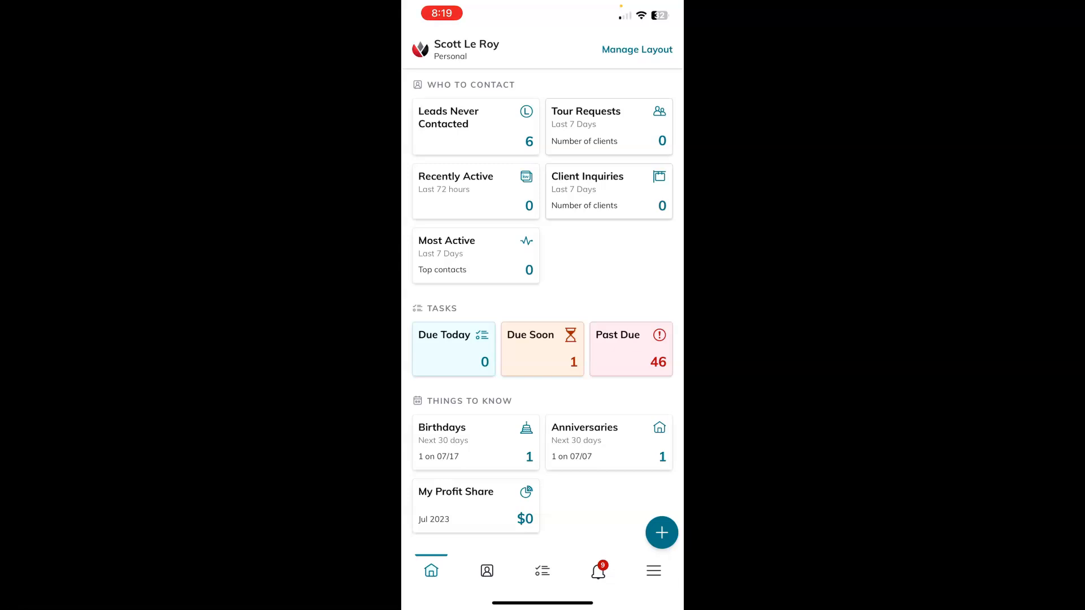
Go to Notification Preferences from the main menu, listing Admin, Campaigns and Contacts.
click(652, 571)
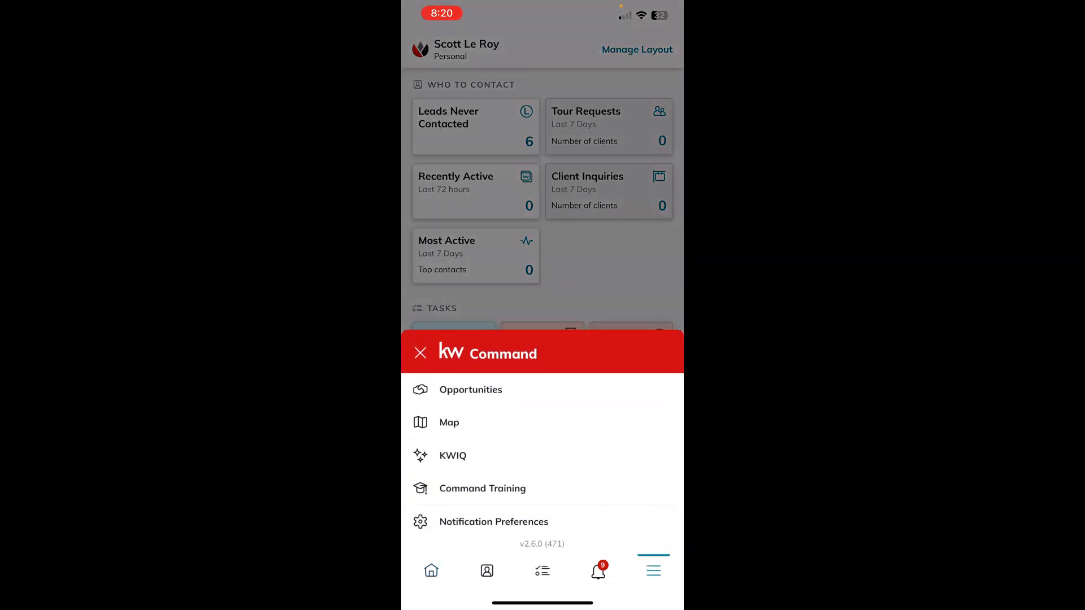
click(494, 521)
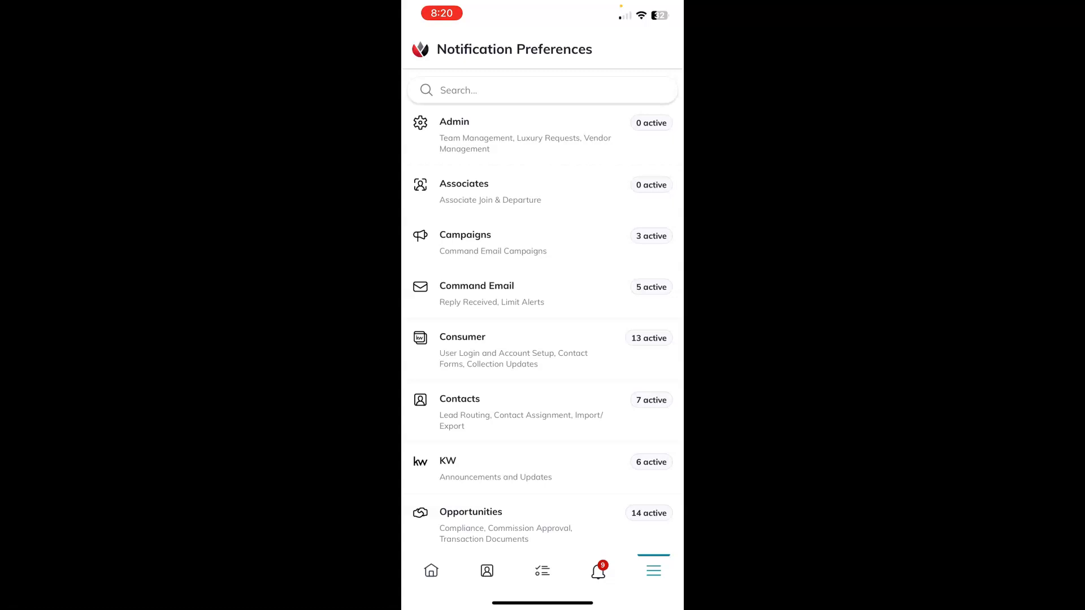
Scroll the notification categories to reach and enter the Campaigns settings.
scroll(down, 3)
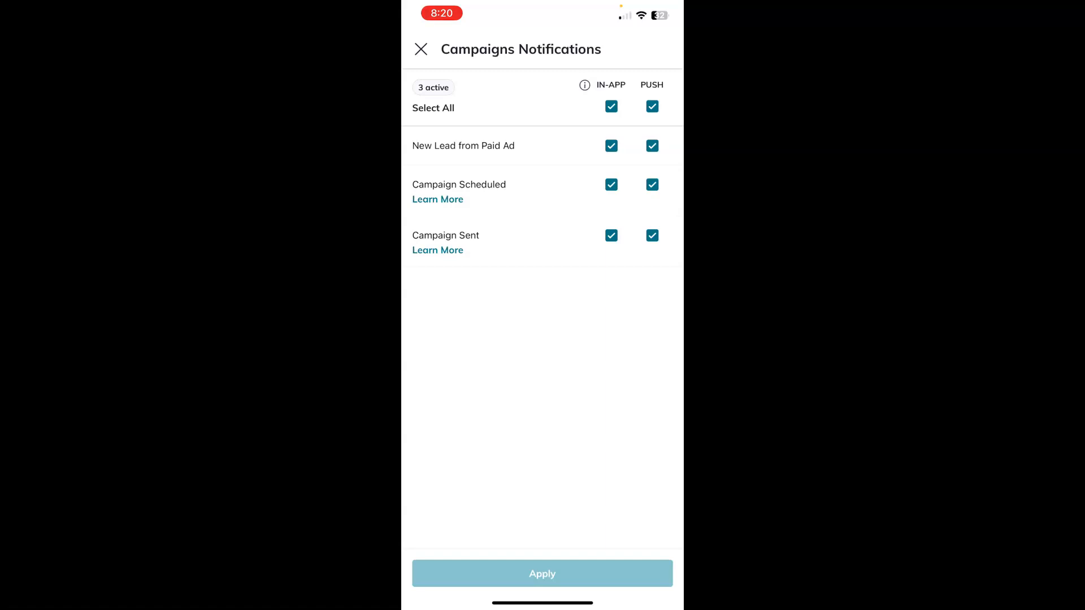
Disable in-app for New Lead from Paid Ad and Campaign Sent; keep Campaign Scheduled push on.
click(611, 146)
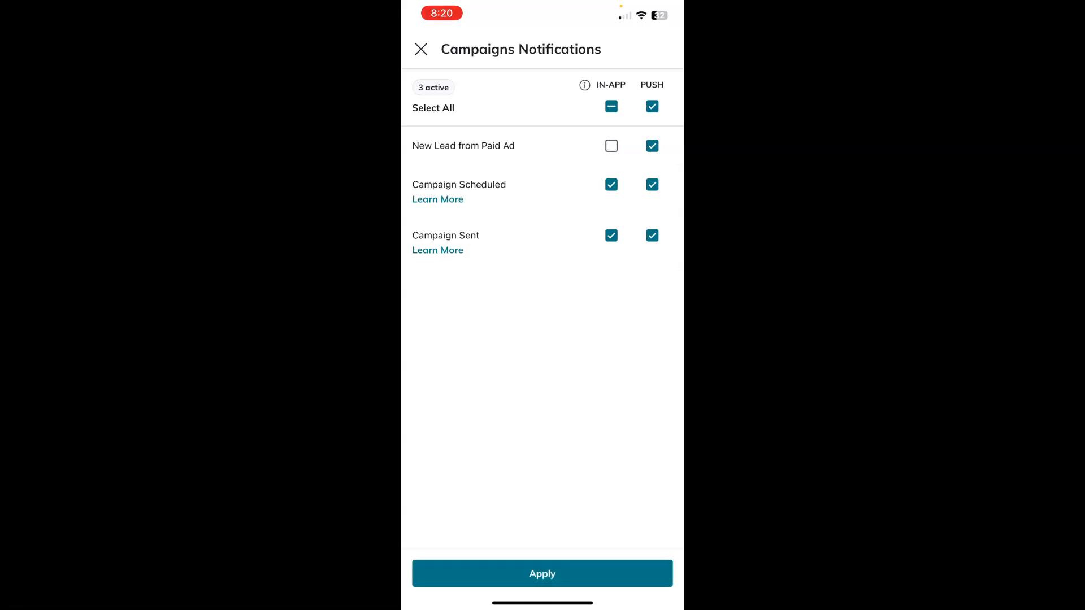
click(651, 184)
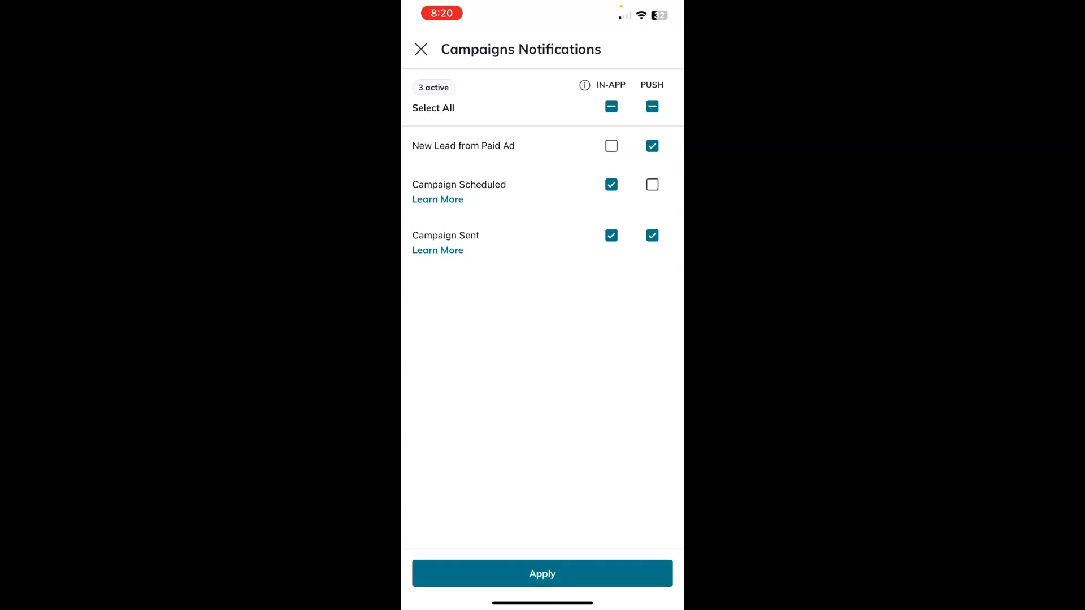
click(612, 235)
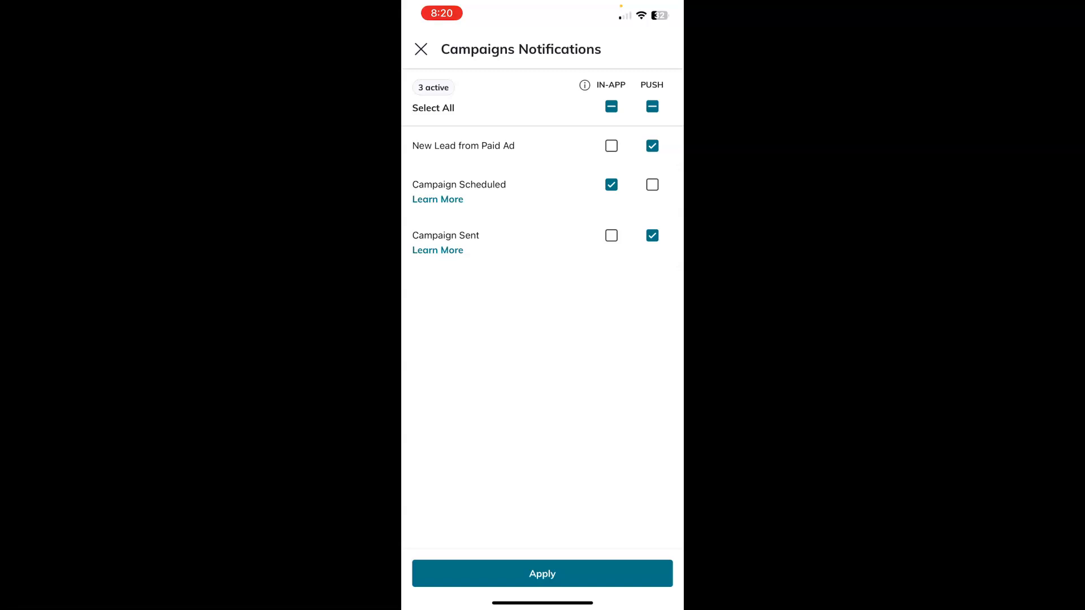
click(652, 185)
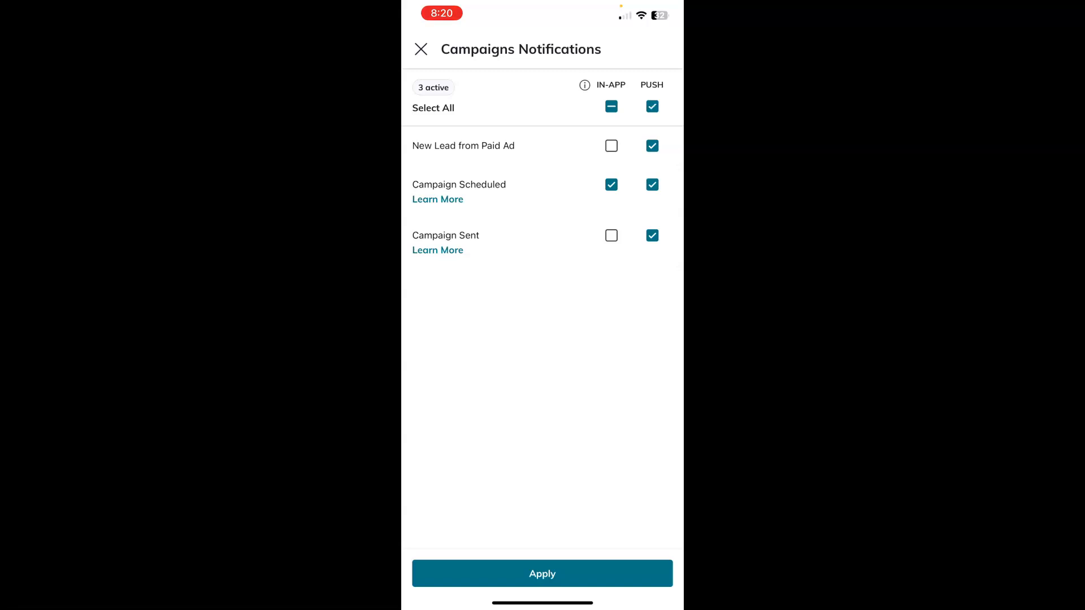
Reset In-App Select All on, disable in-app for Campaign Scheduled only, and apply the changes.
click(611, 106)
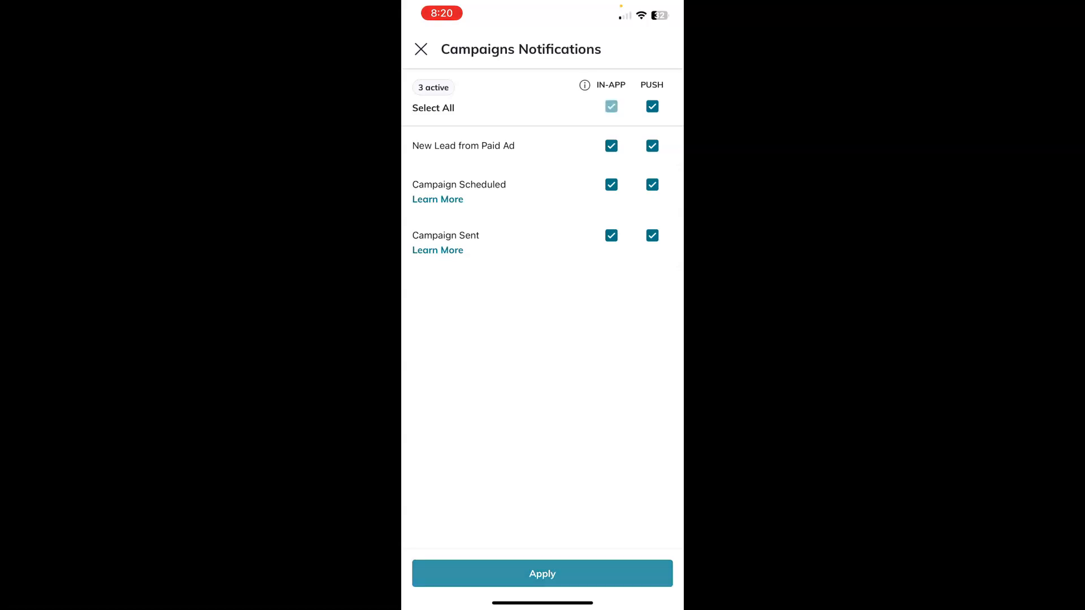
click(612, 107)
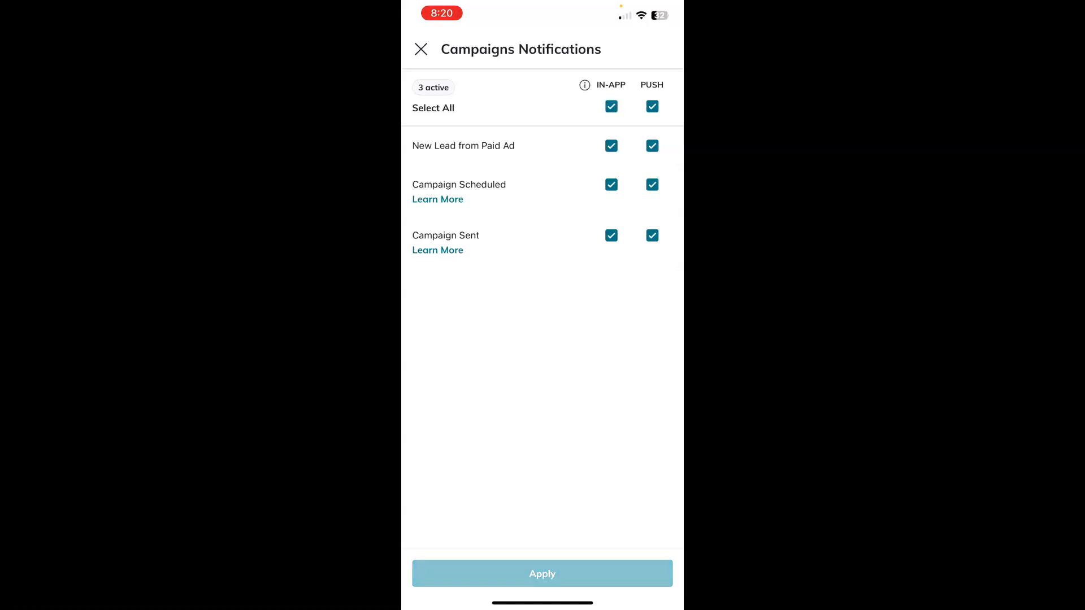
click(612, 106)
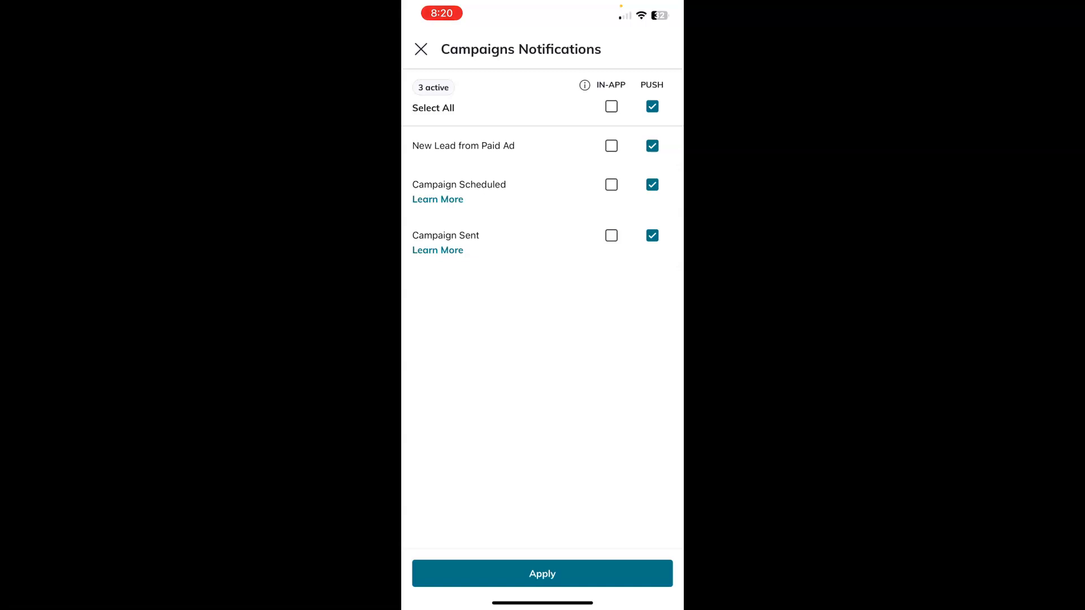
click(612, 107)
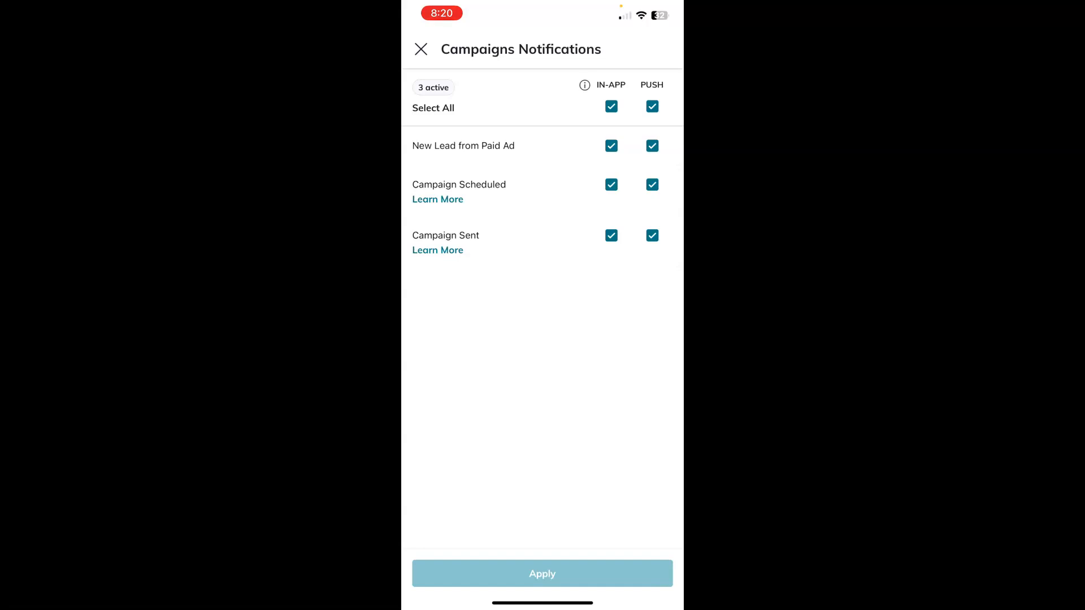
click(612, 184)
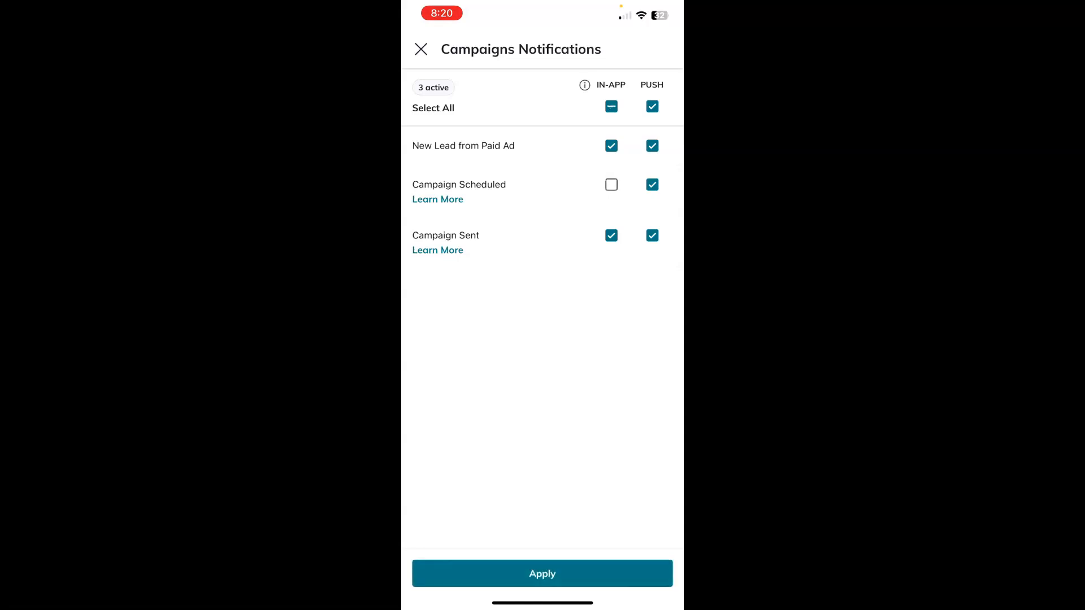
click(420, 48)
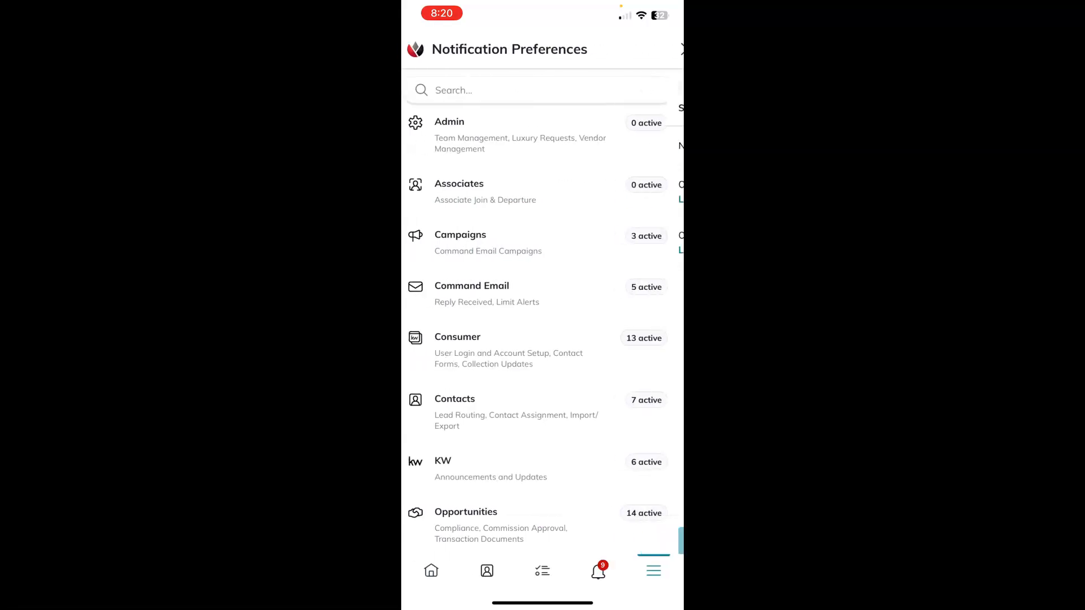